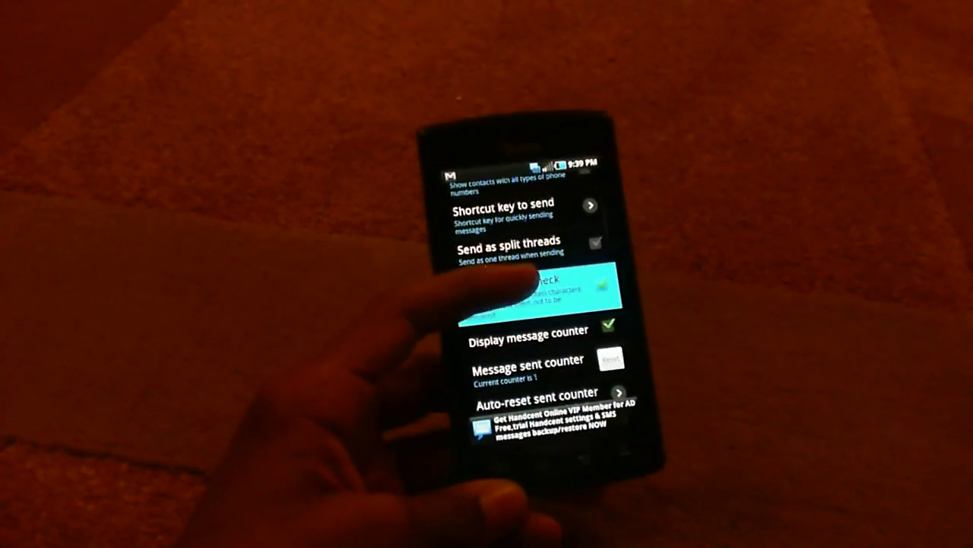
scroll(down, 3)
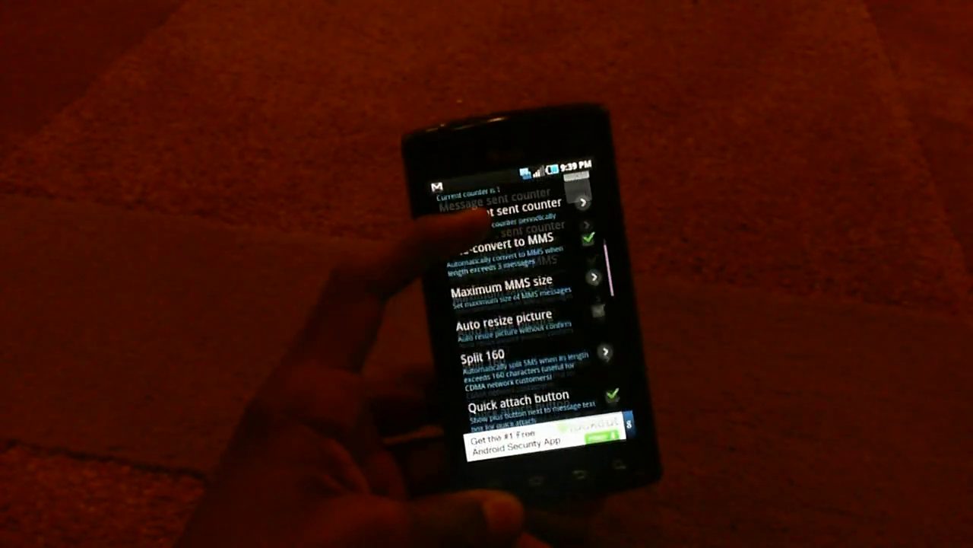